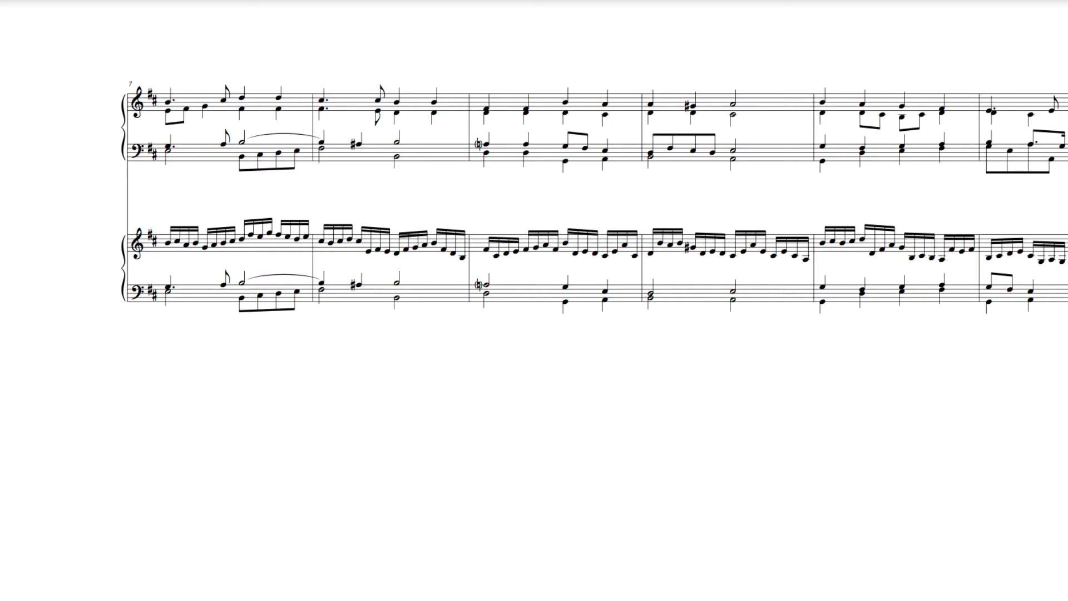
# Circle and clear a note in measure 7's sixteenth-note line, then circle a top-voice note.
pyautogui.click(195, 245)
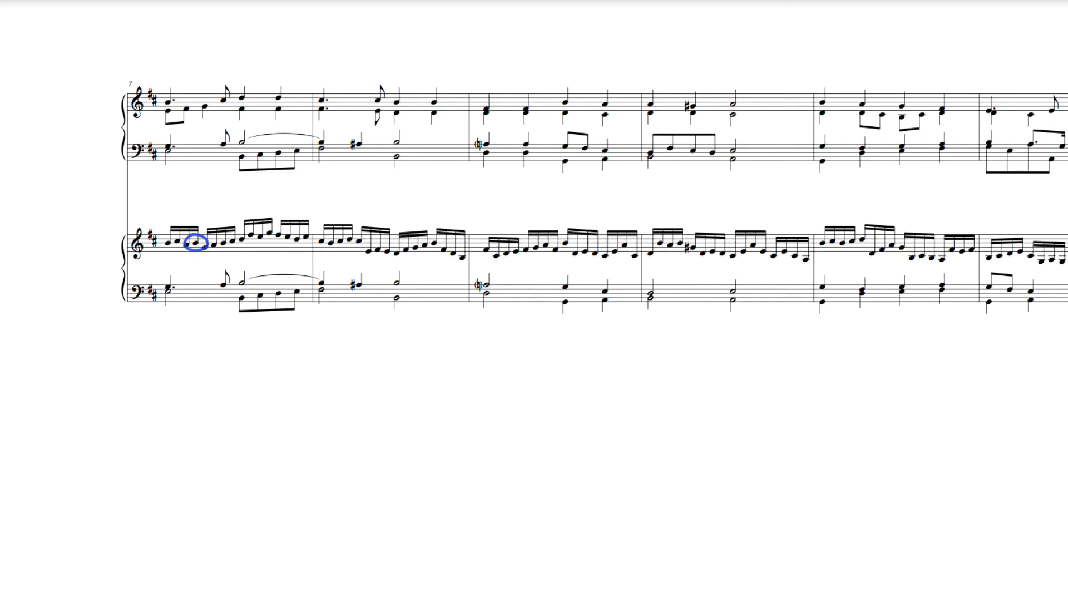
pyautogui.click(195, 245)
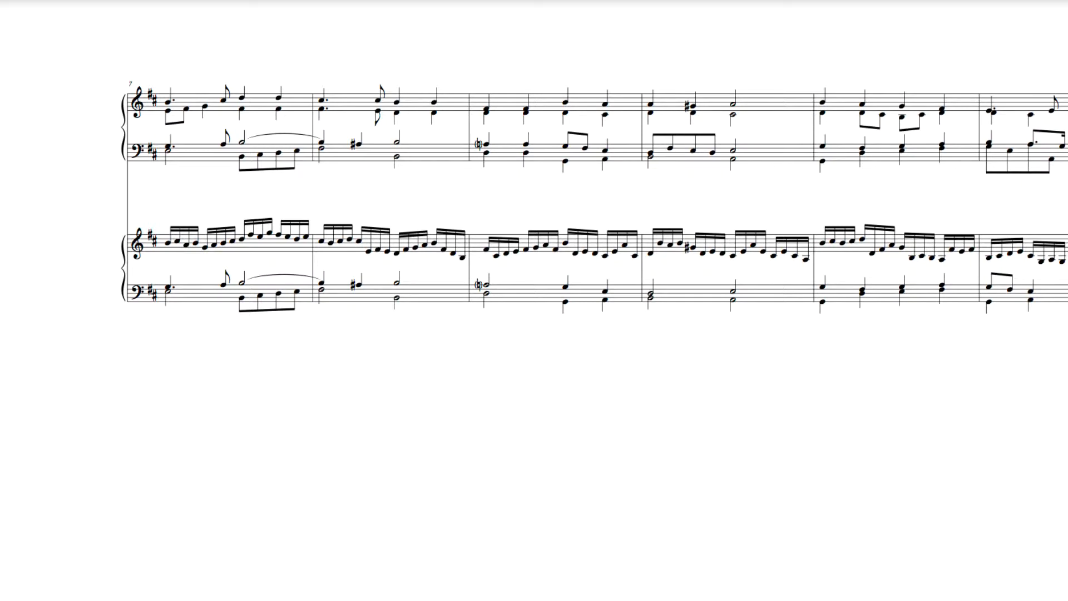
pyautogui.click(204, 107)
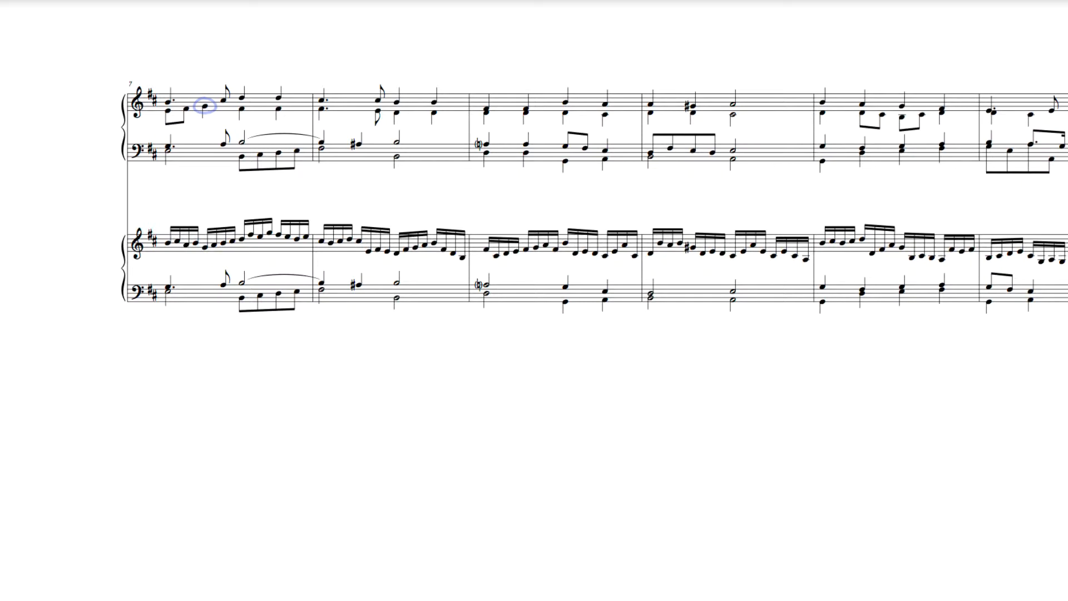
# Circle two later high sixteenth notes in turn, clearing each highlight.
pyautogui.click(232, 243)
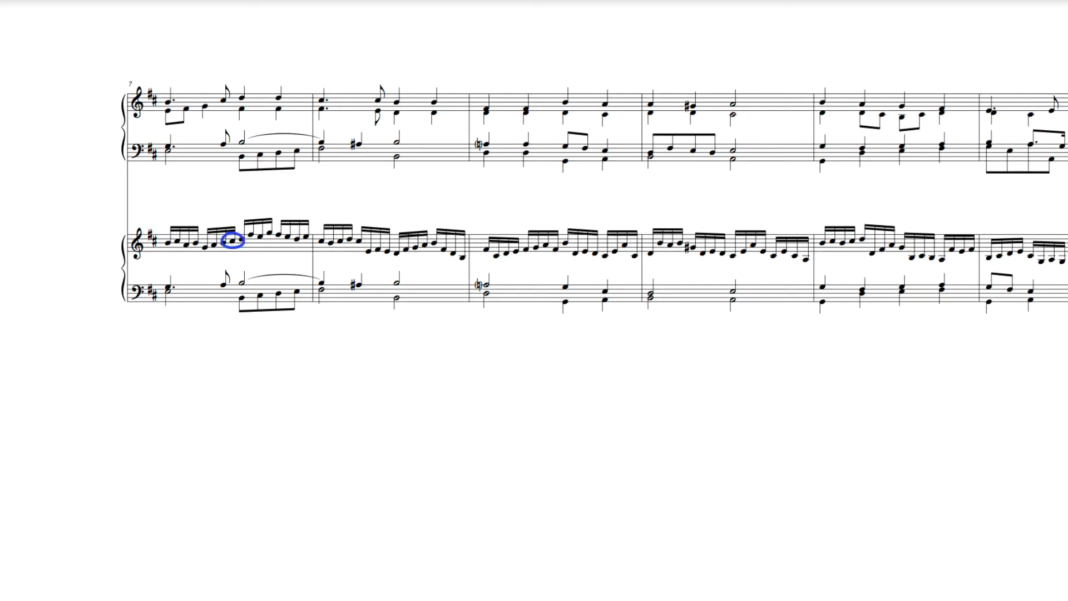
pyautogui.click(231, 243)
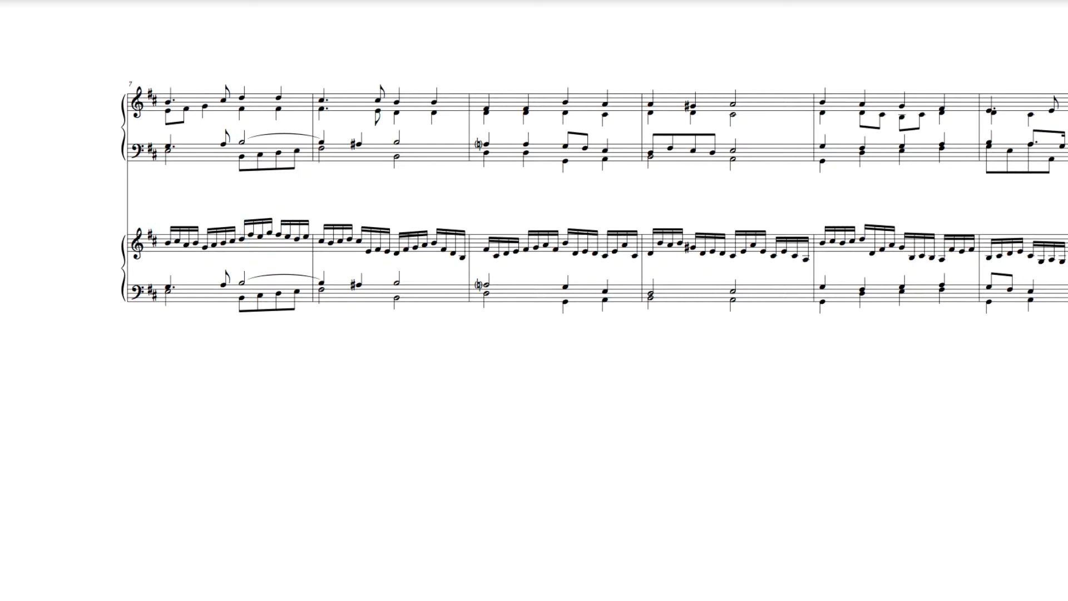
pyautogui.click(241, 239)
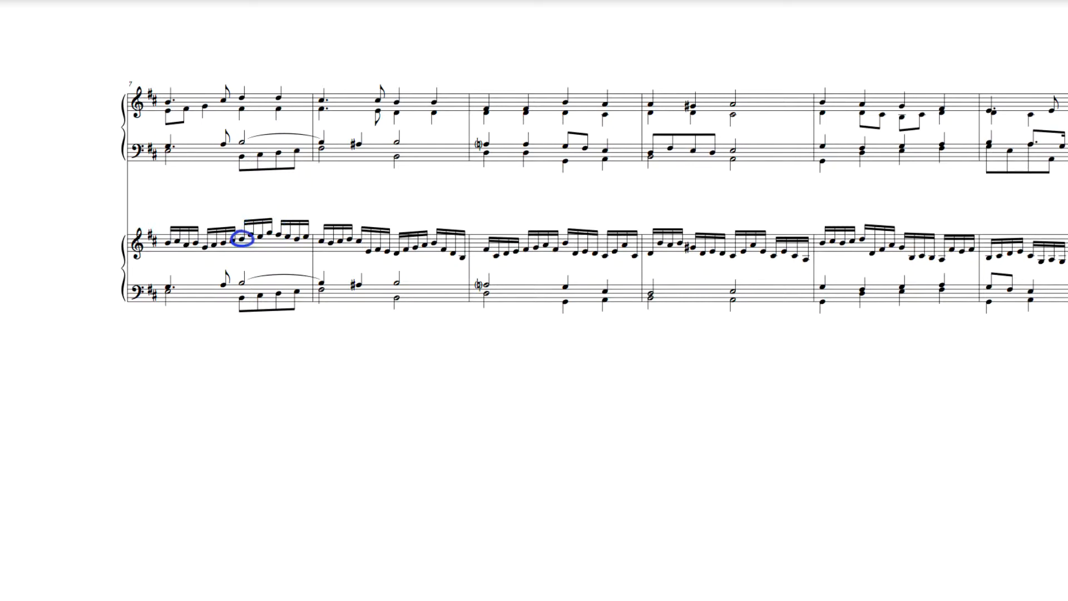
pyautogui.click(241, 240)
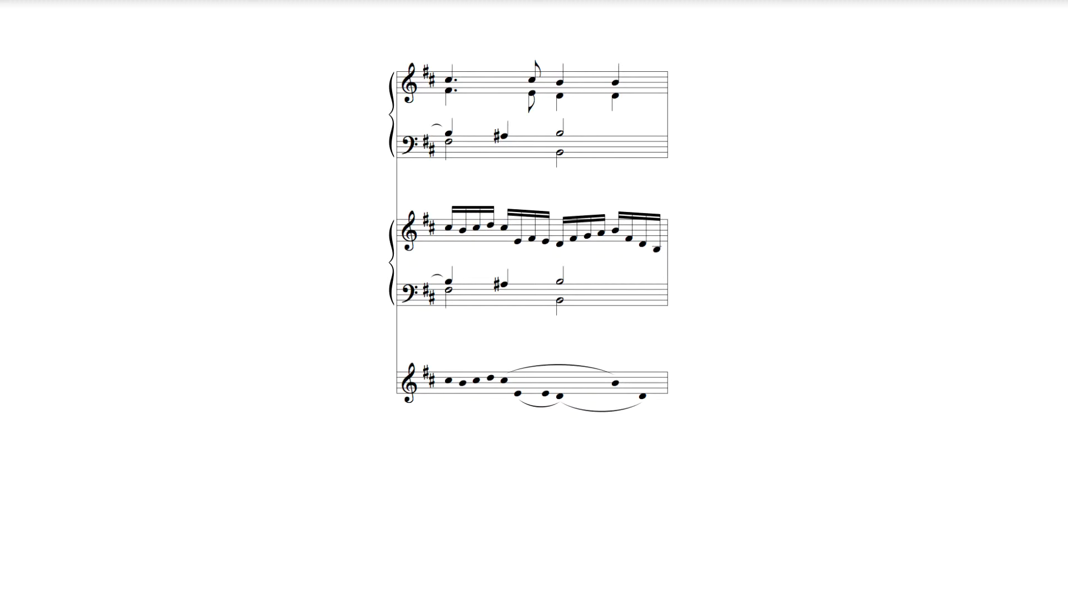
# Circle the descending four-note sixteenth group on the third staff and advance the animation.
pyautogui.click(559, 96)
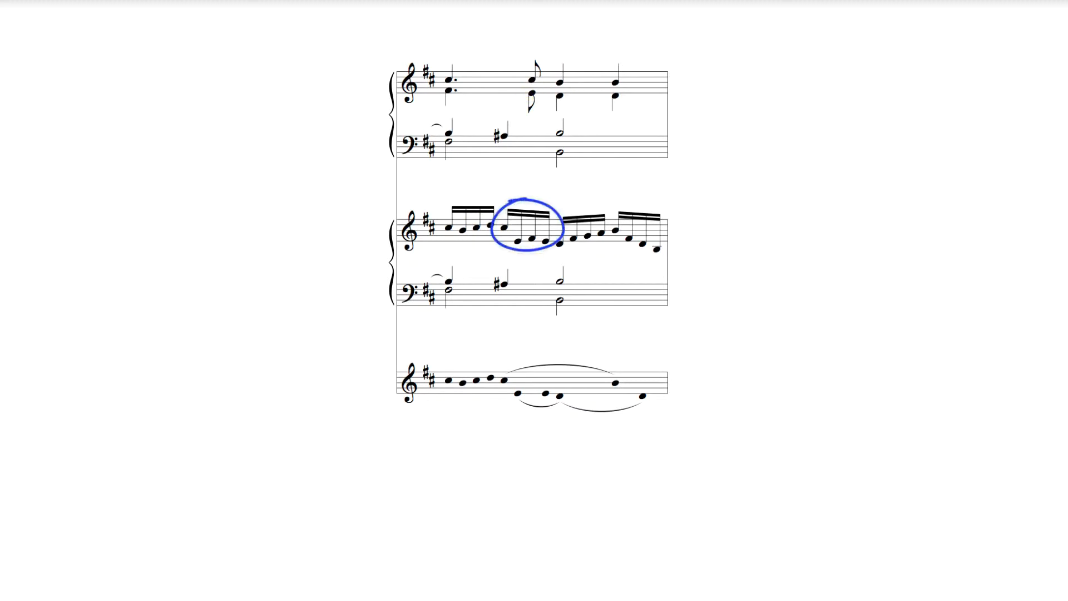
pyautogui.click(524, 228)
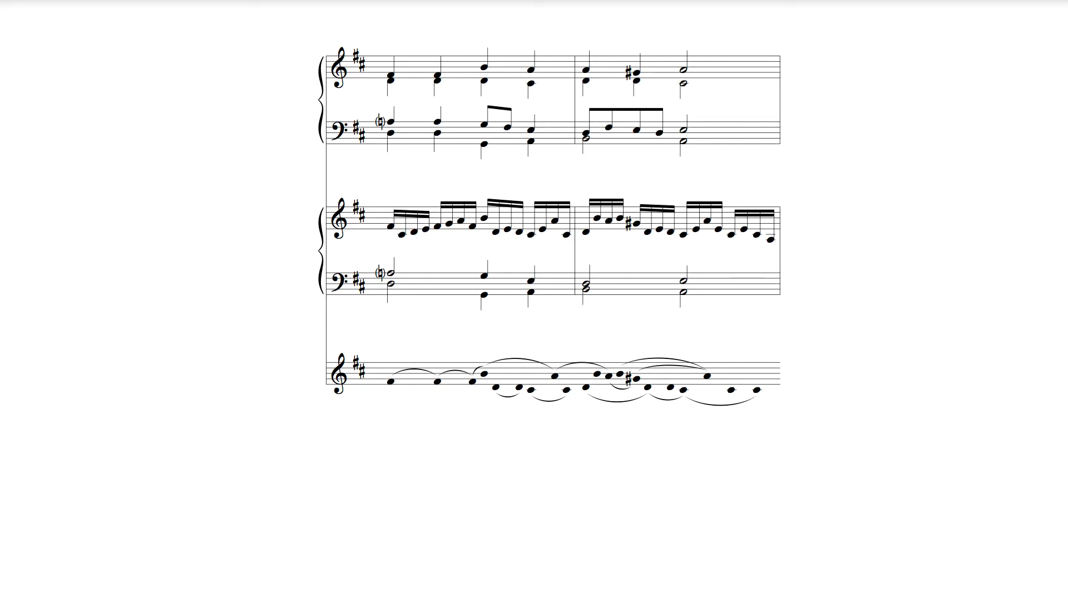
pyautogui.click(402, 233)
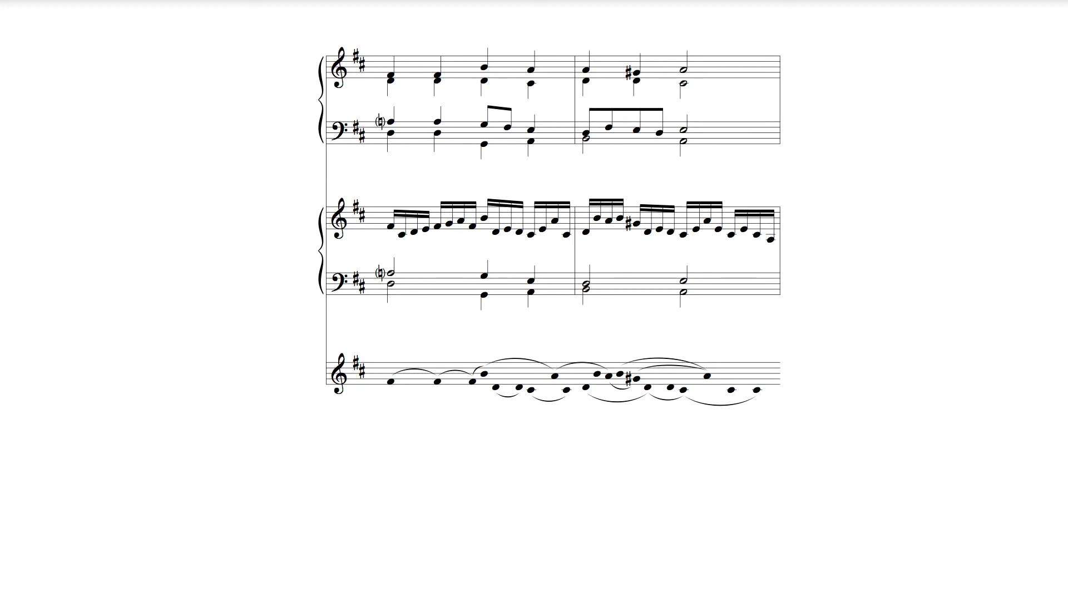
pyautogui.click(456, 224)
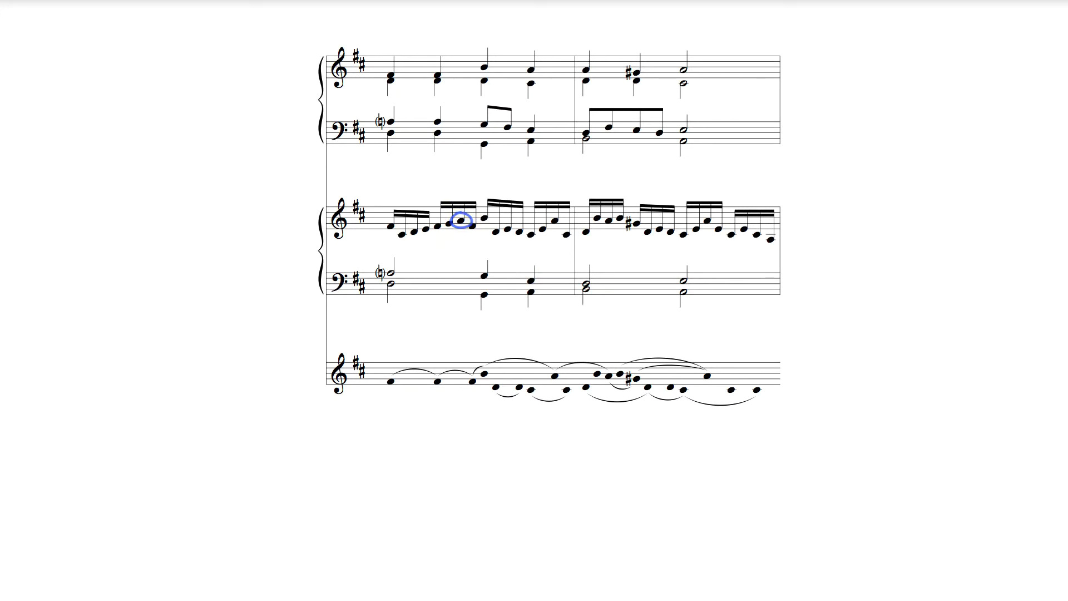
pyautogui.click(483, 221)
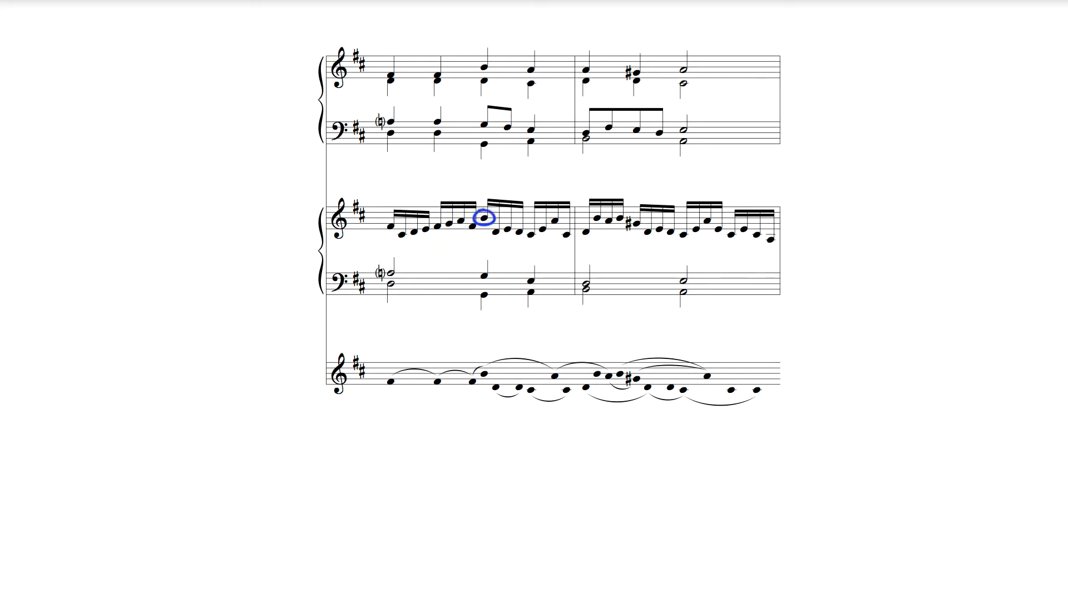
pyautogui.click(483, 219)
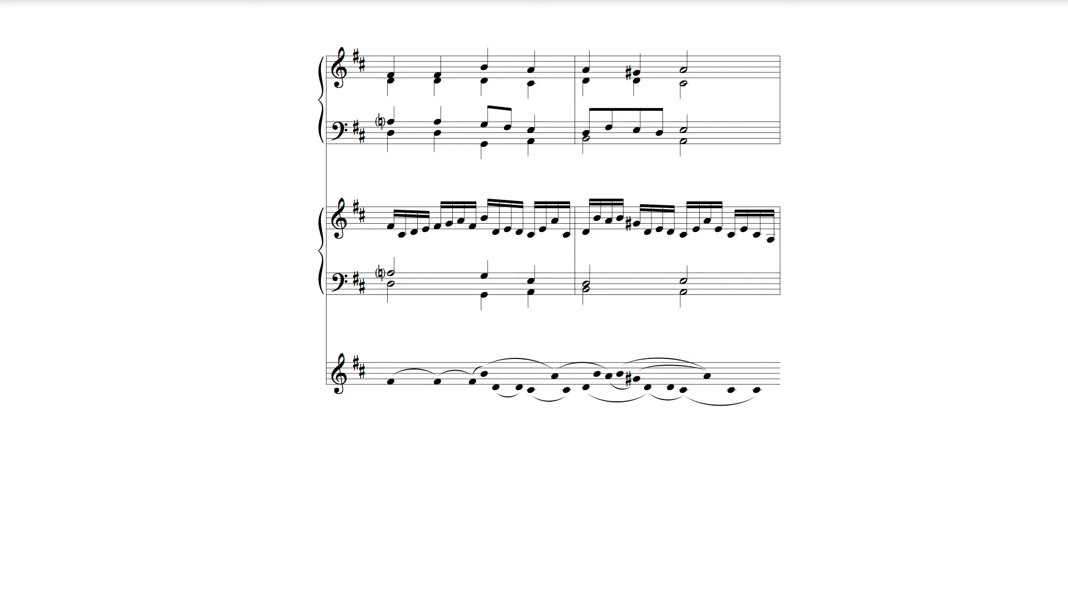
pyautogui.click(486, 378)
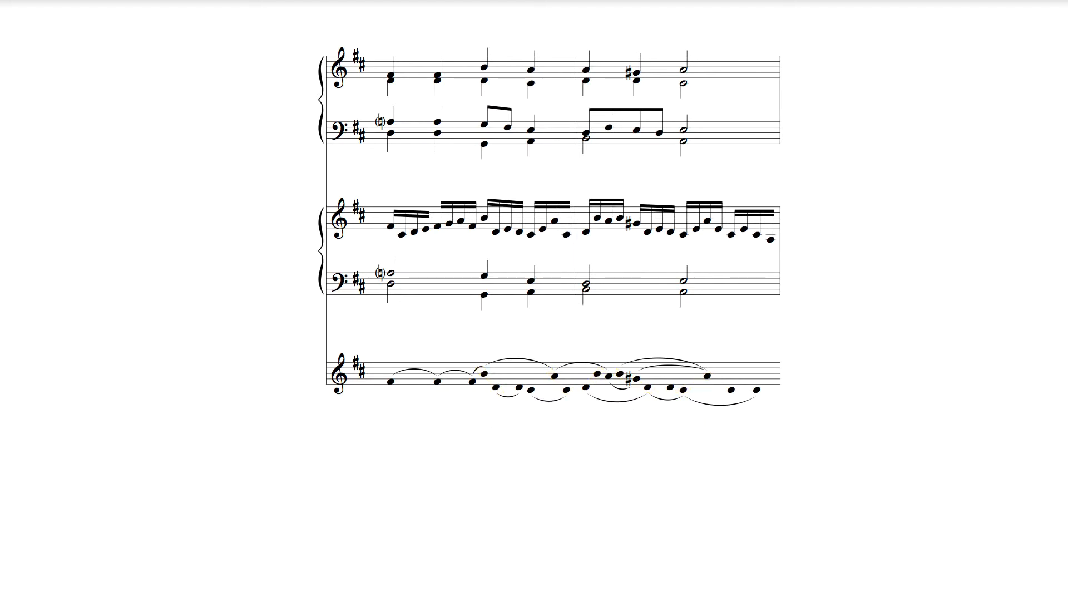
pyautogui.click(507, 229)
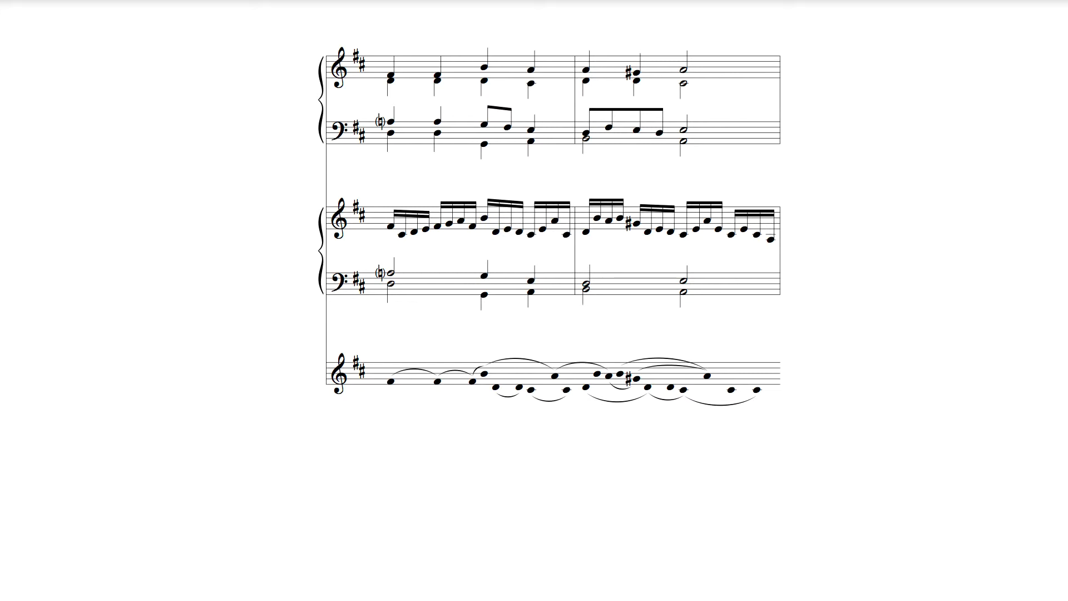
pyautogui.moveTo(517, 204); pyautogui.dragTo(589, 242)
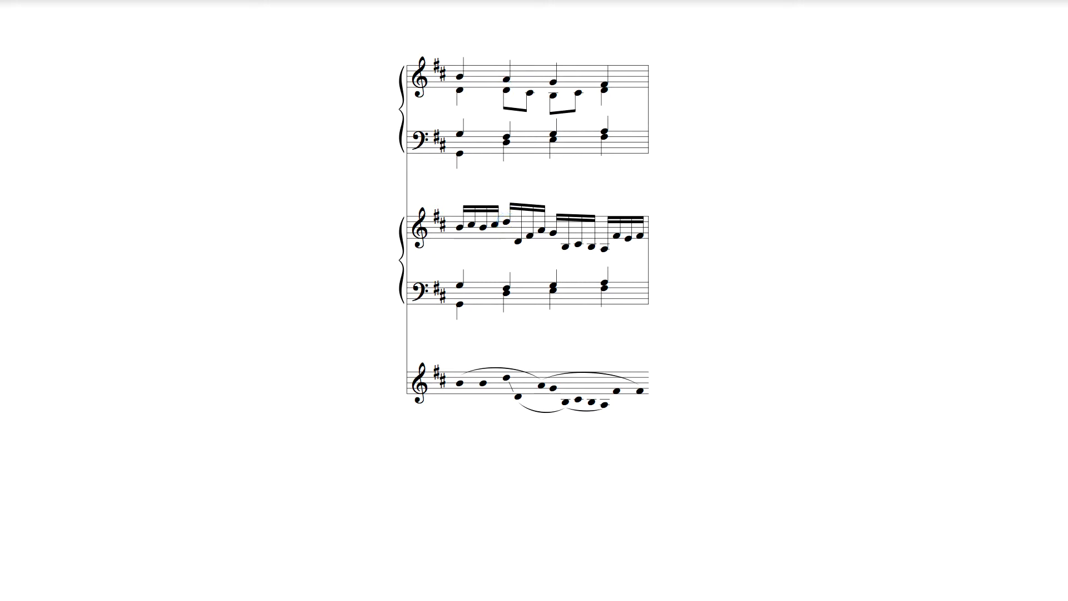
# Show then remove the vii ø6/5 label, and begin circling the measure's last bass chord.
pyautogui.click(516, 242)
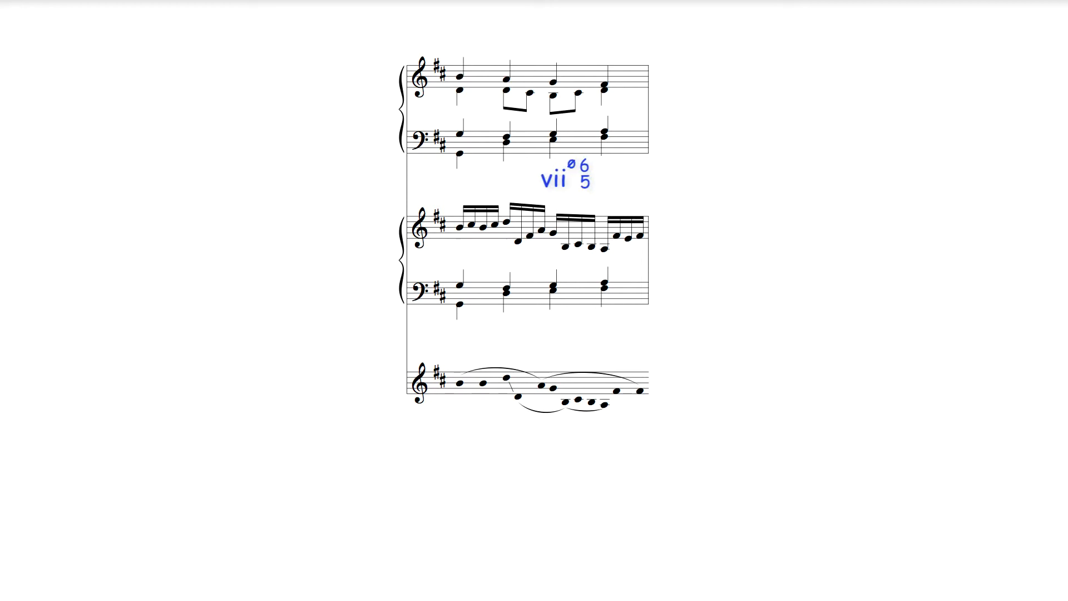
pyautogui.click(564, 174)
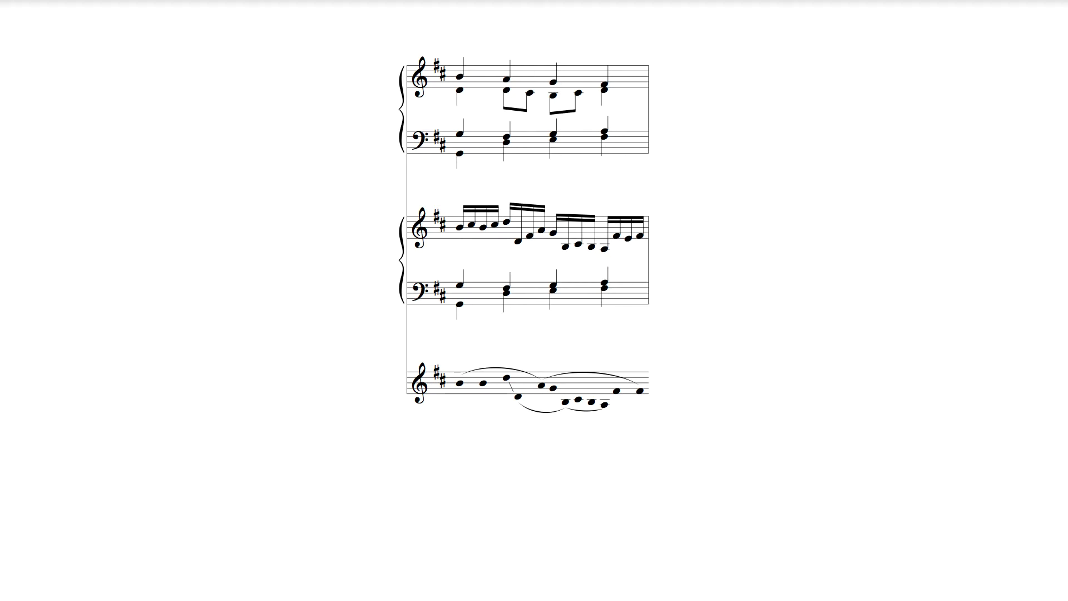
pyautogui.click(603, 131)
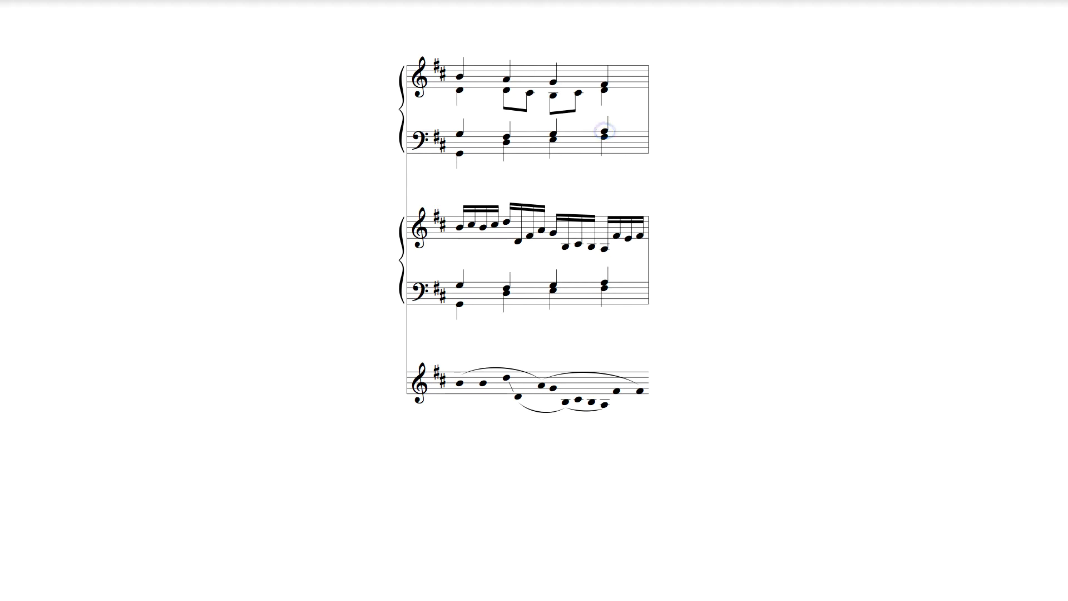